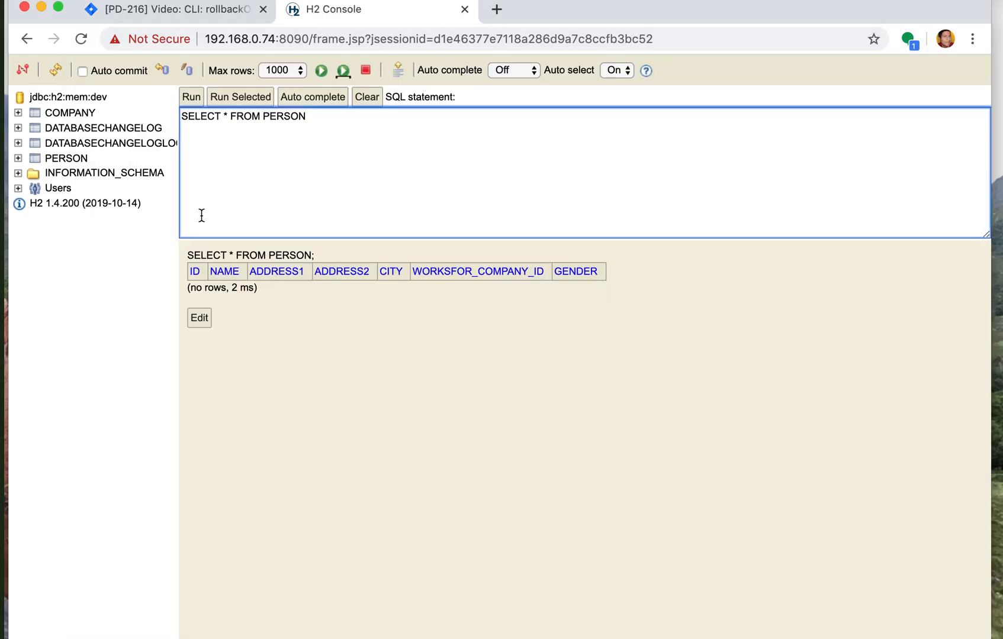
{"action": "mouse_move", "coordinate": [100, 157]}
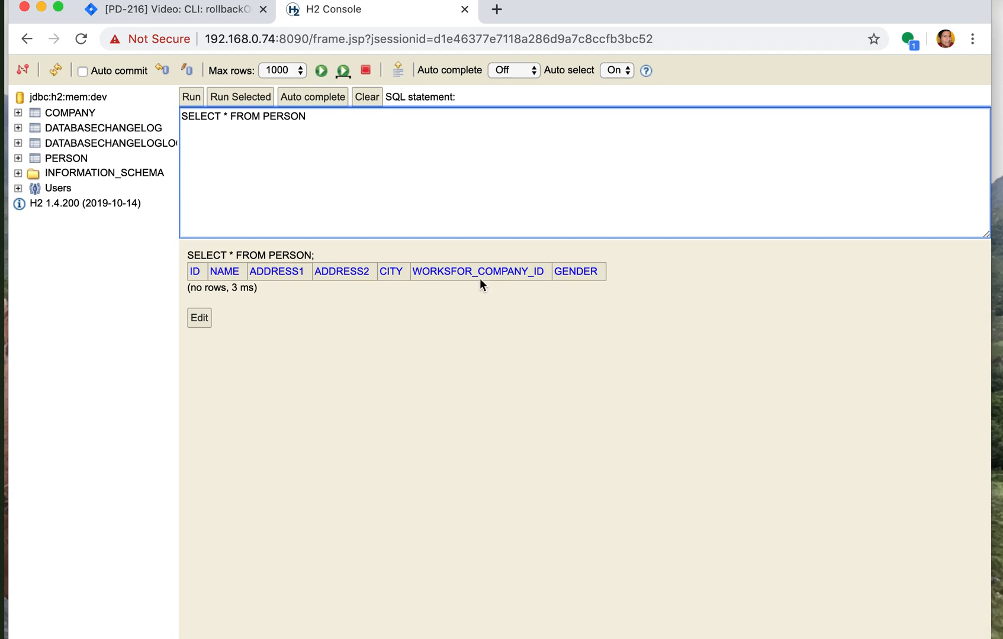
{"action": "mouse_move", "coordinate": [571, 274]}
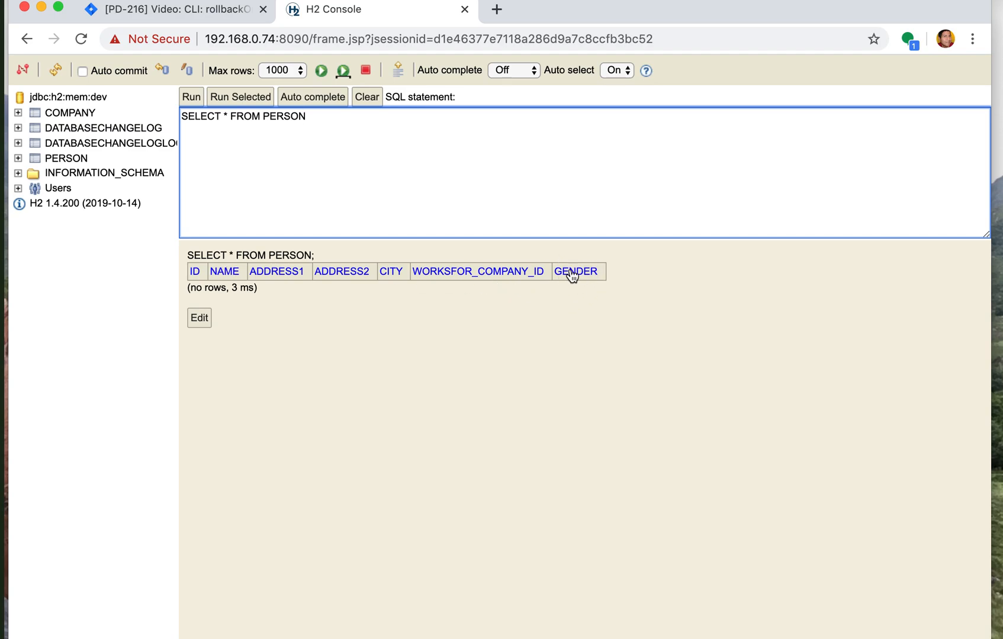
{"action": "mouse_move", "coordinate": [350, 346]}
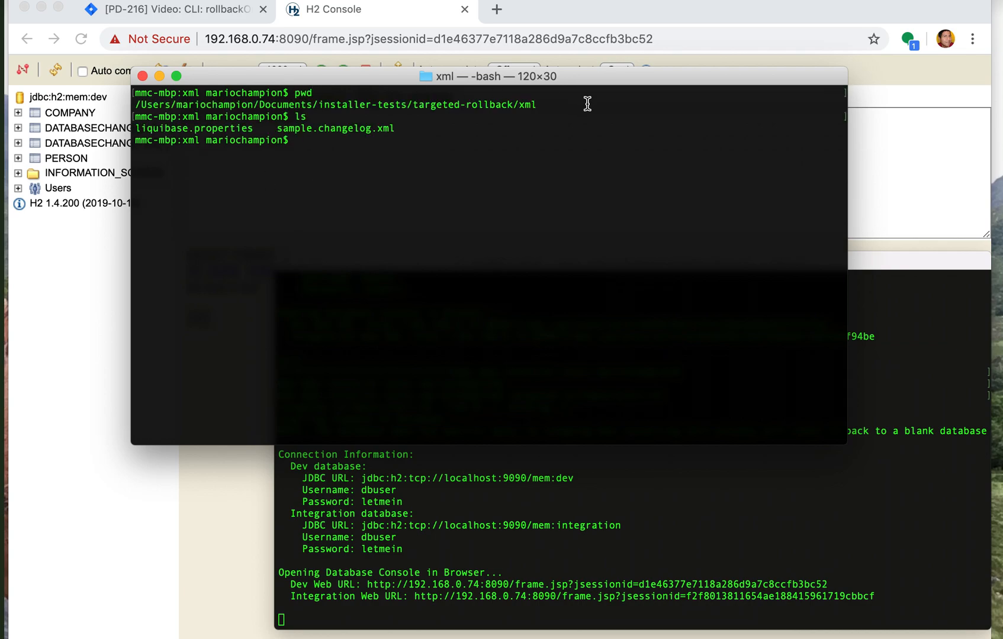
{"action": "mouse_move", "coordinate": [268, 141]}
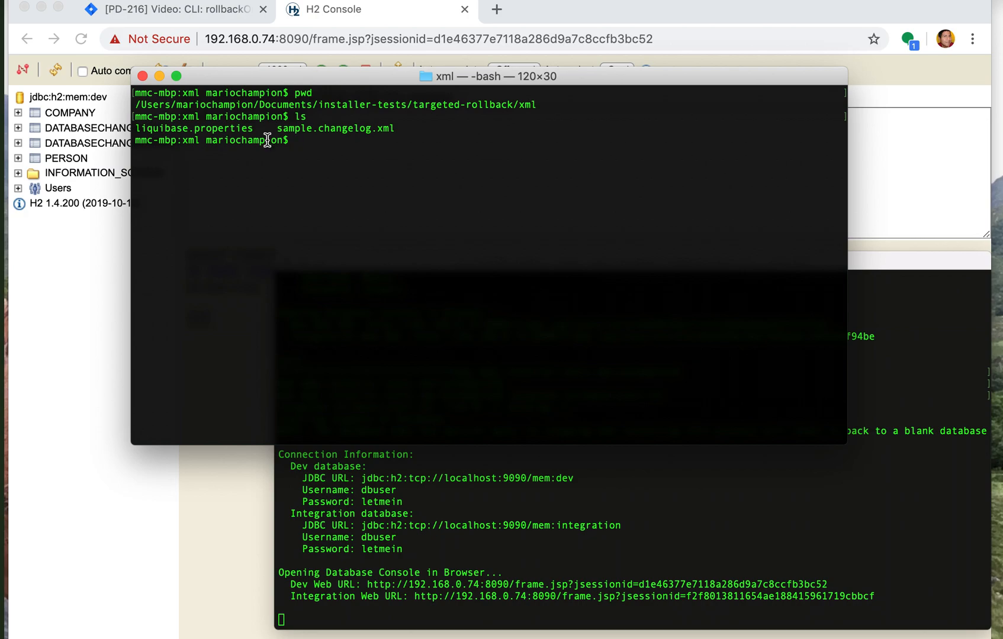
{"action": "mouse_move", "coordinate": [348, 128]}
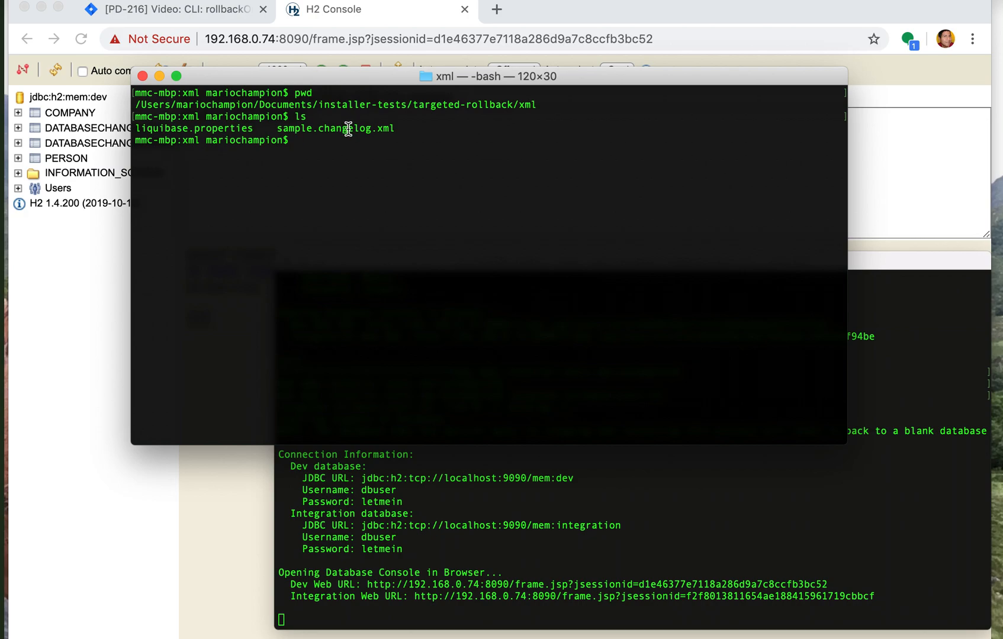
Begin a nano command for sample.changelog.xml in the xml folder
{"action": "type", "text": "nano sa"}
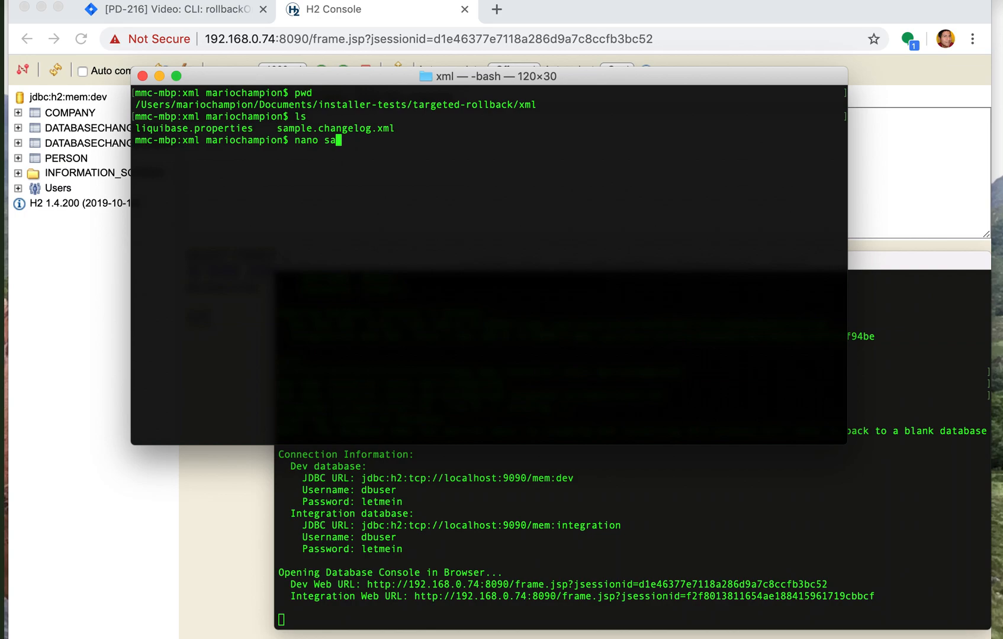
{"action": "key", "text": "Return"}
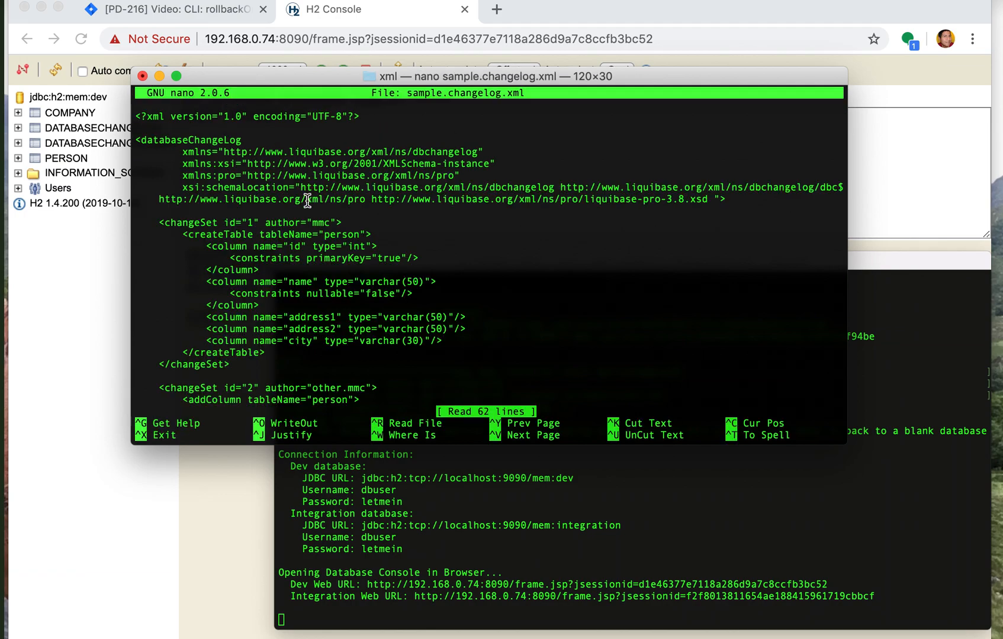
{"action": "mouse_move", "coordinate": [172, 222]}
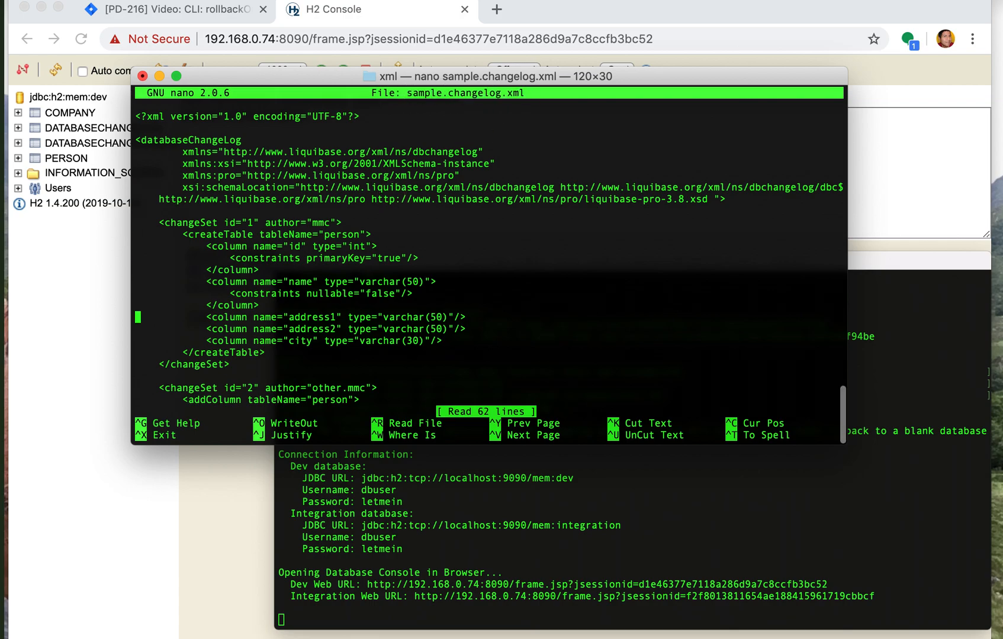
{"action": "scroll", "scroll_direction": "down", "scroll_amount": 3}
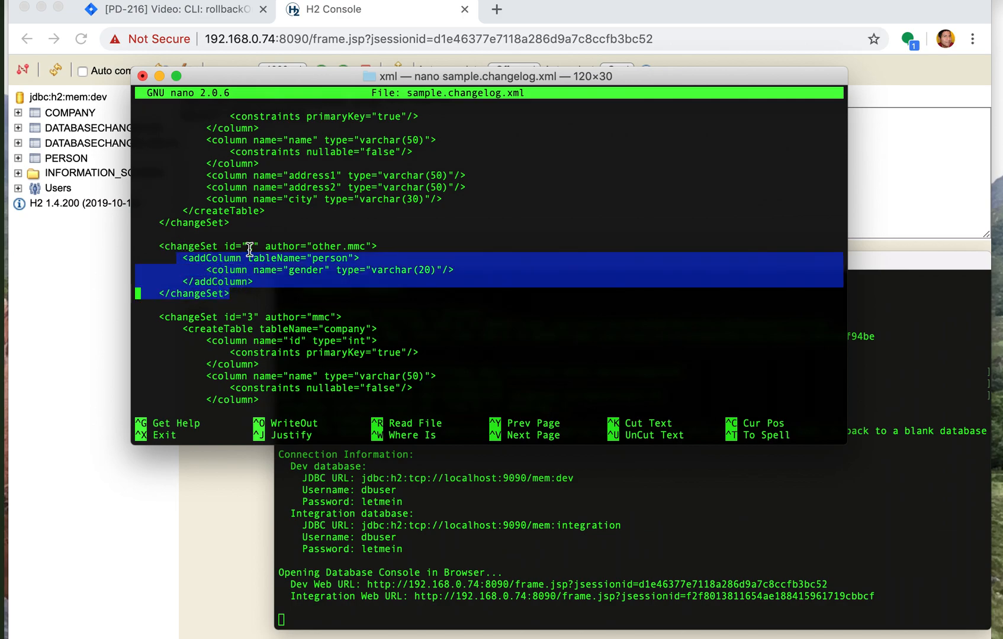
{"action": "mouse_move", "coordinate": [358, 248]}
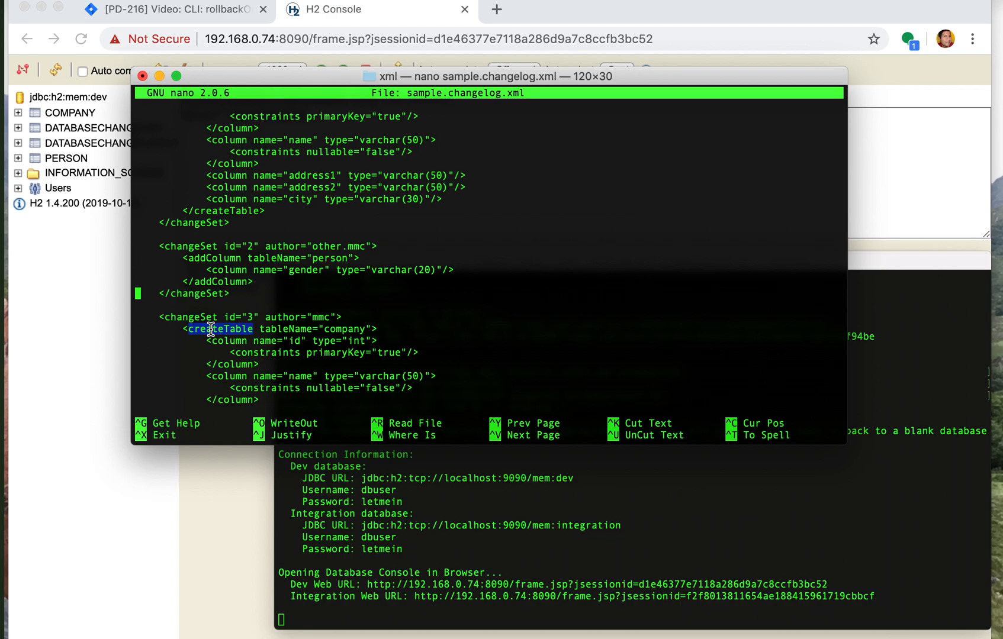
{"action": "scroll", "scroll_direction": "down", "scroll_amount": 3}
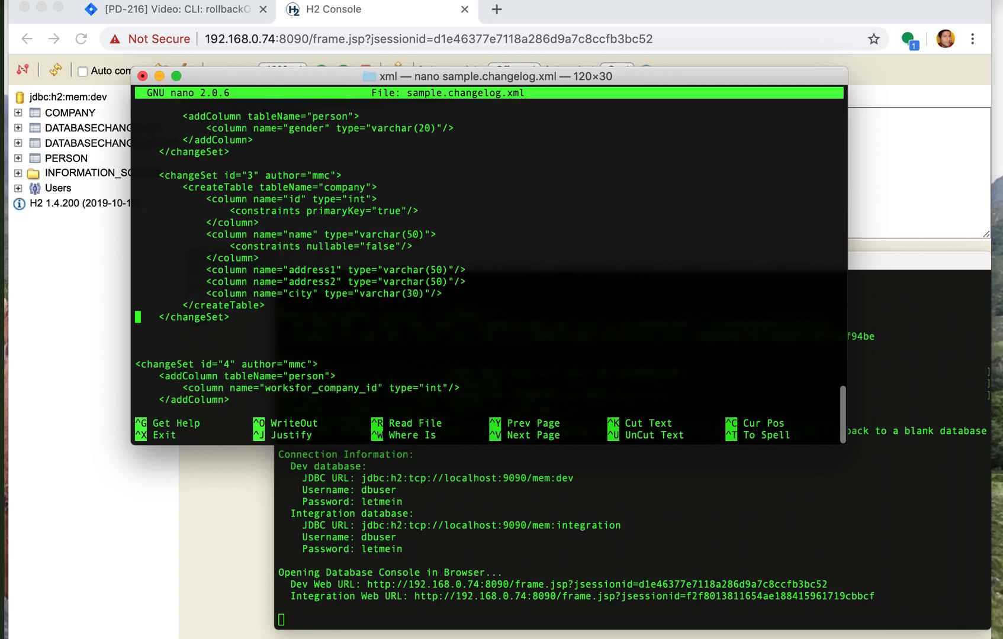
{"action": "scroll", "scroll_direction": "down", "scroll_amount": 3}
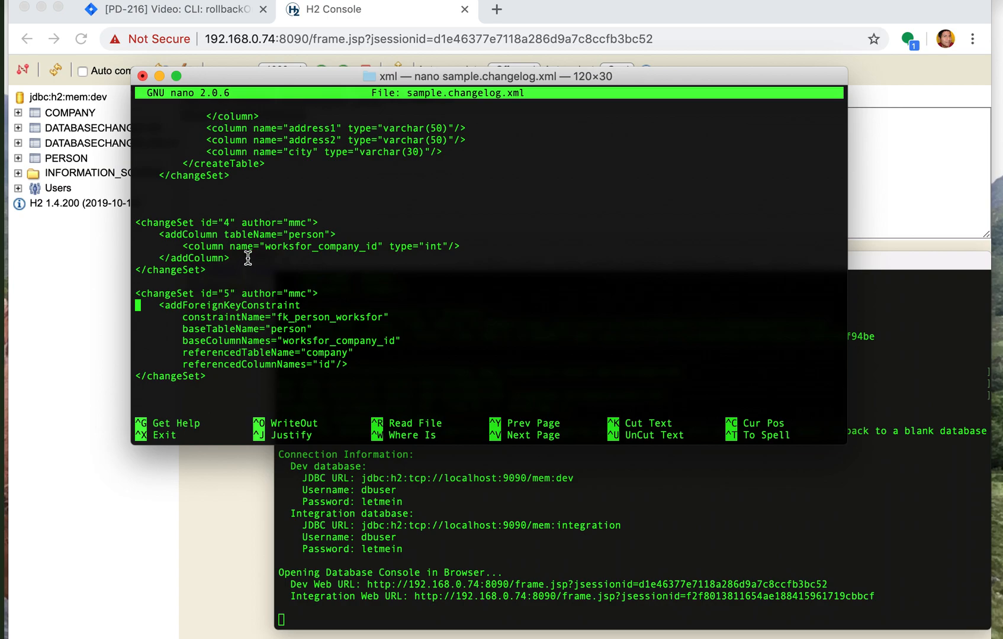
{"action": "mouse_move", "coordinate": [288, 257]}
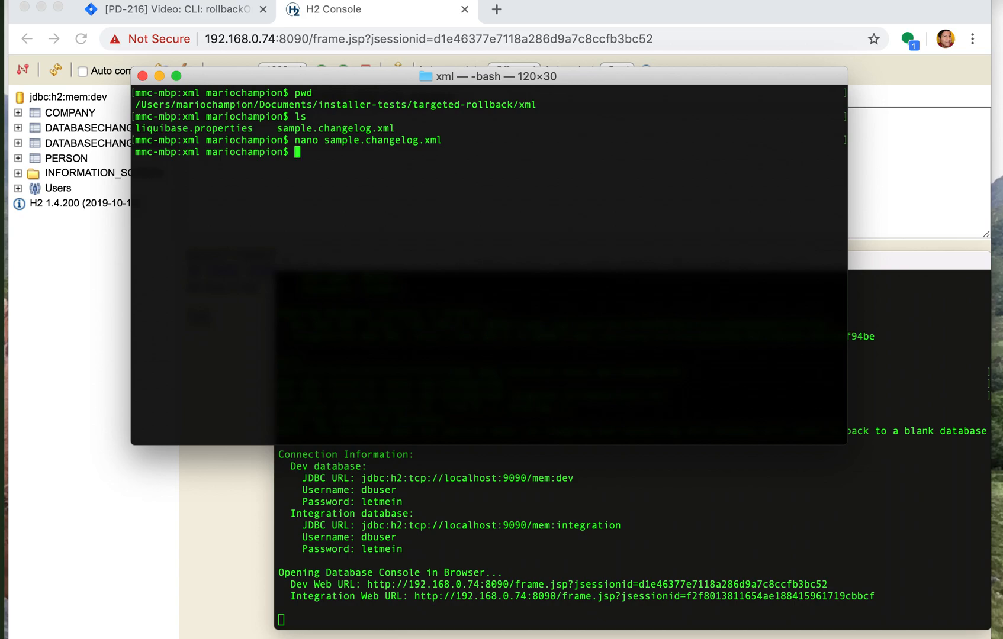
Enter liquibase rollbackOneChangeSet for changeSetId 2 by other.mmc in sample.changelog.xml
{"action": "type", "text": "liquibase rollbackOneChangeSet --changeSetId=2 --changeSetAuthor=other.mmc --changeSetPath=sample.changelog.xml"}
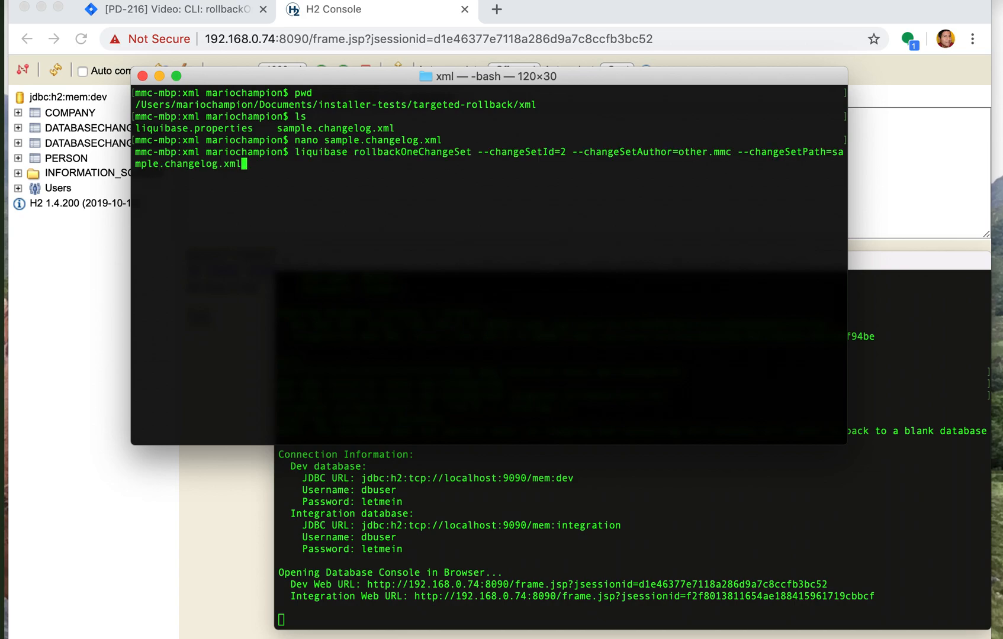
{"action": "mouse_move", "coordinate": [331, 157]}
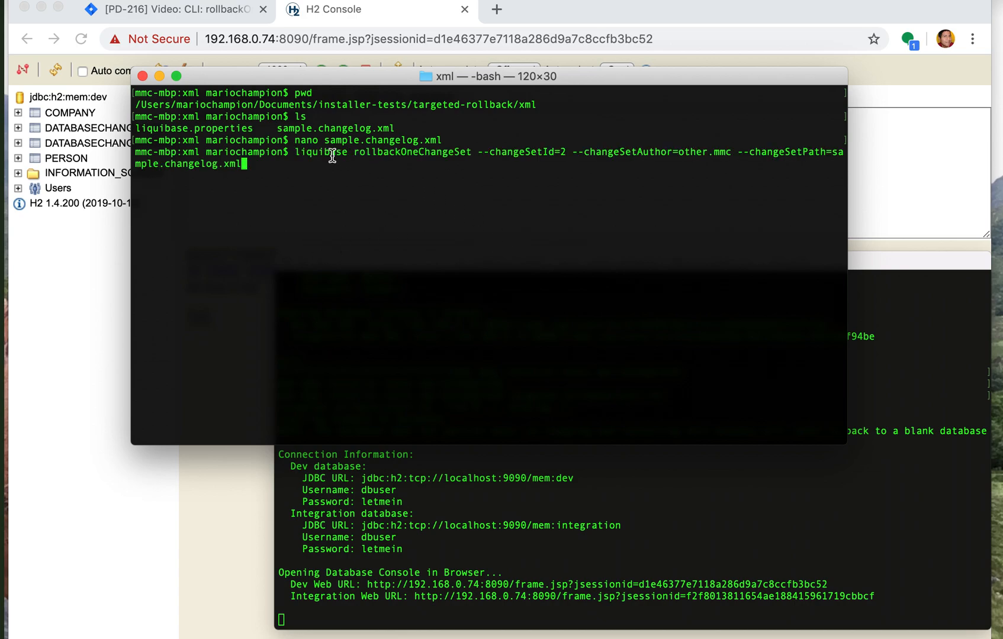
{"action": "mouse_move", "coordinate": [383, 154]}
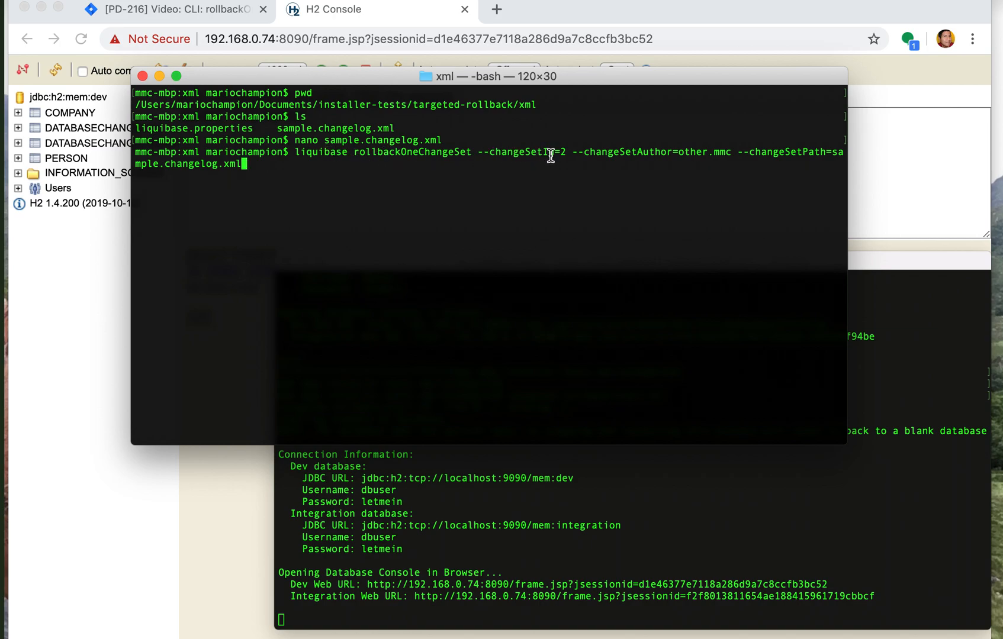
{"action": "mouse_move", "coordinate": [826, 397]}
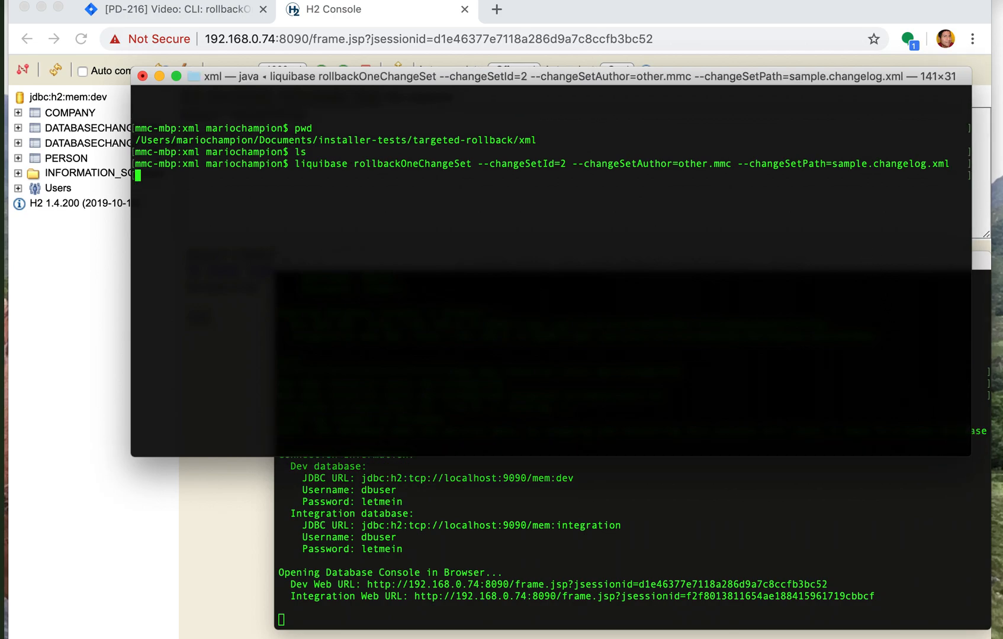
Run the rollback, see the unexpected-outcomes refusal, and recall the same command at the prompt
{"action": "key", "text": "Return"}
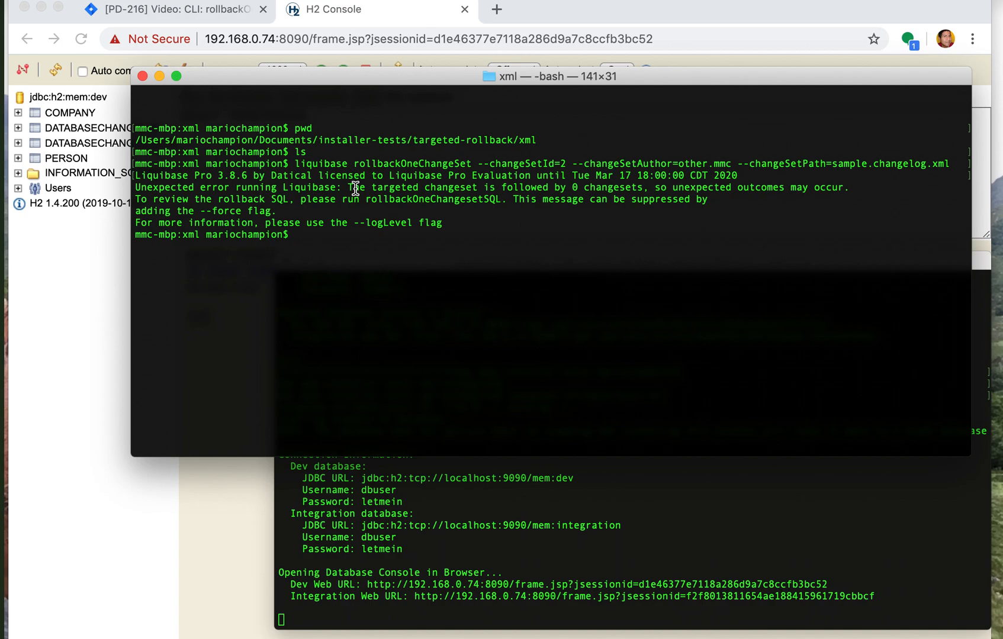
{"action": "mouse_move", "coordinate": [357, 223]}
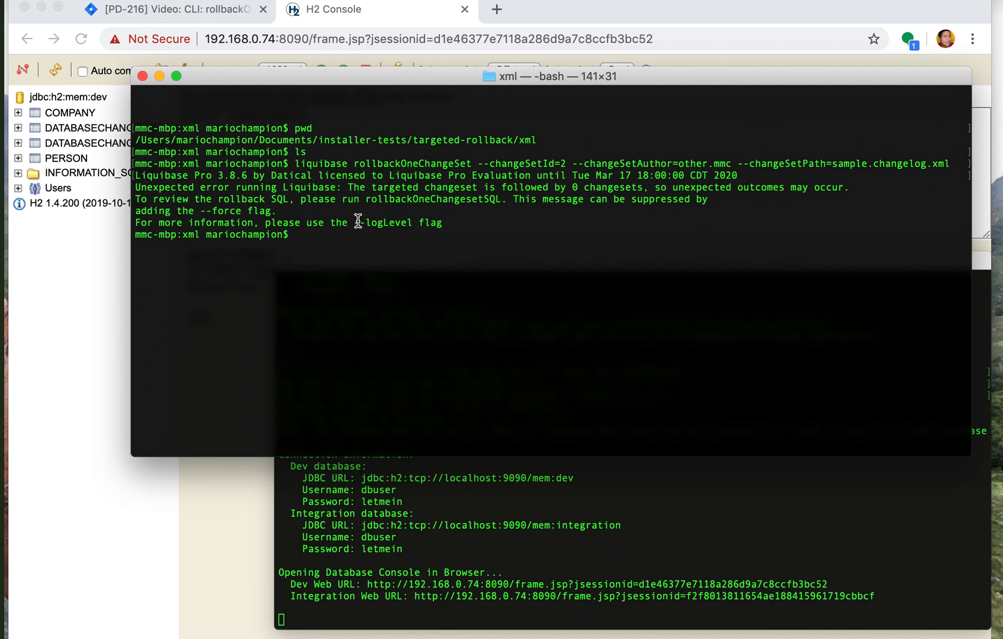
{"action": "double_click", "coordinate": [220, 211]}
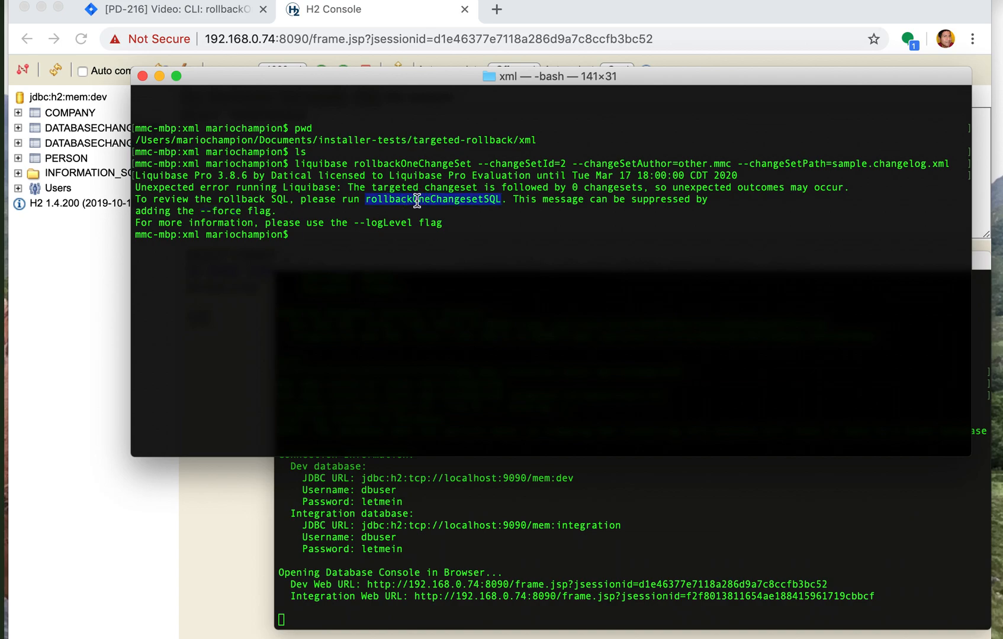
{"action": "type", "text": "liquibase rollbackOneChangeSet --changeSetId=2 --changeSetAuthor=other.mmc --changeSetPath=sample.changelog.xml"}
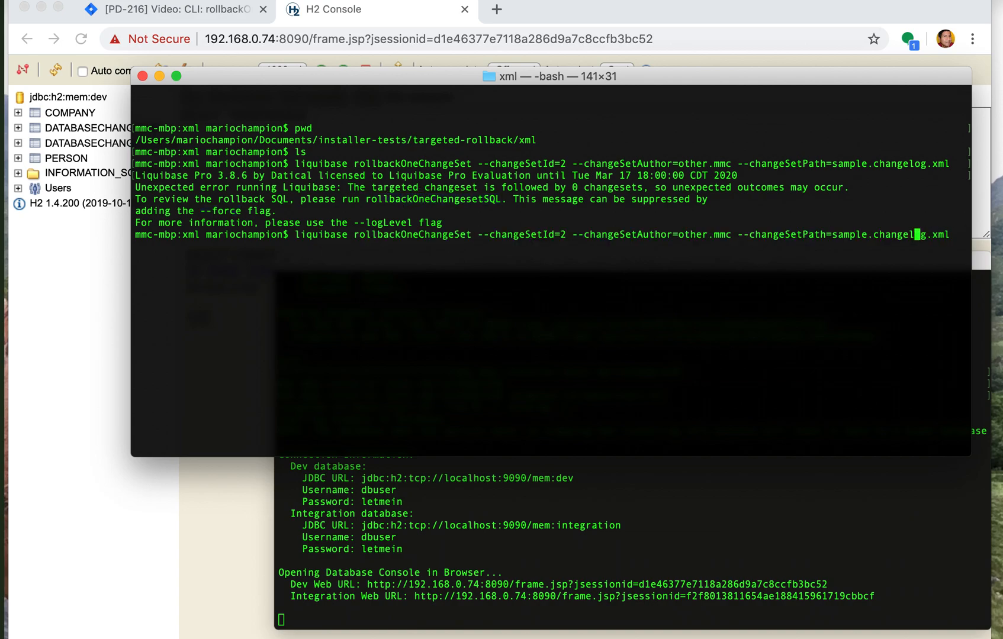
Run rollbackOneChangeSetSQL to preview SQL dropping PERSON's gender column and changeset 2's log entry
{"action": "key", "text": "Left"}
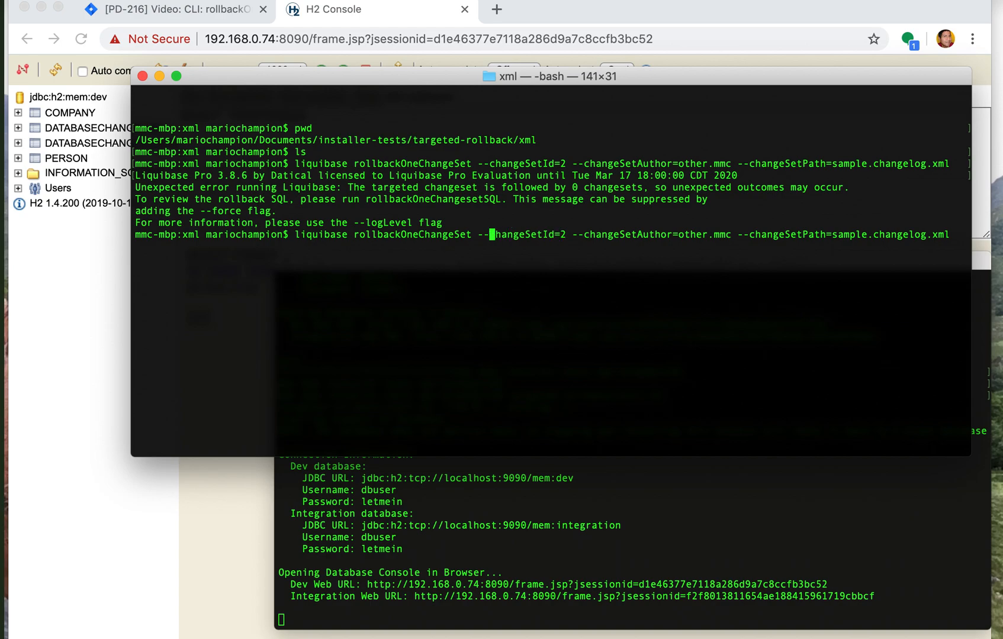
{"action": "type", "text": "SQL"}
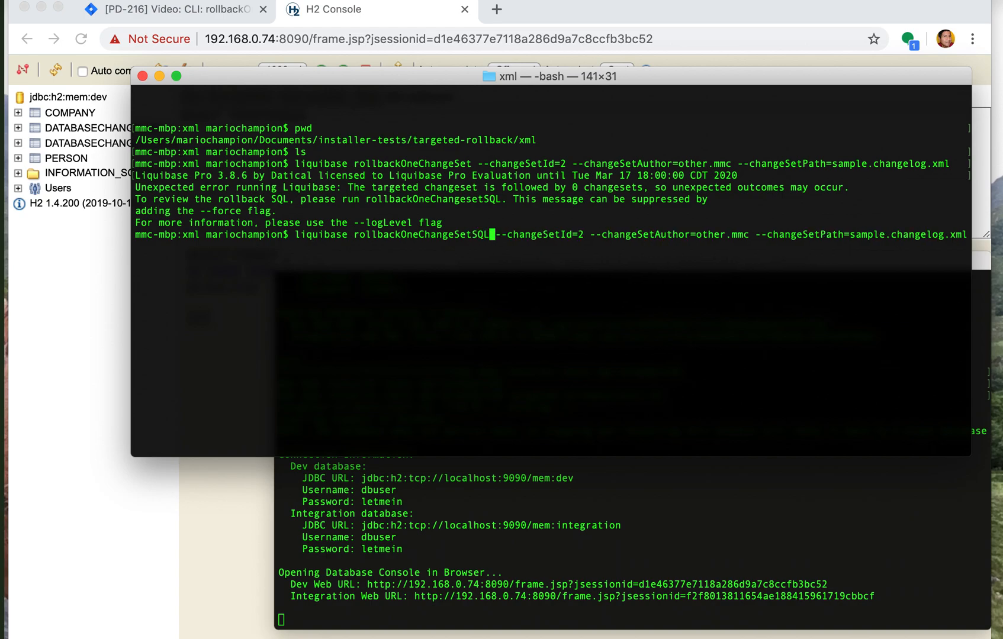
{"action": "key", "text": "Return"}
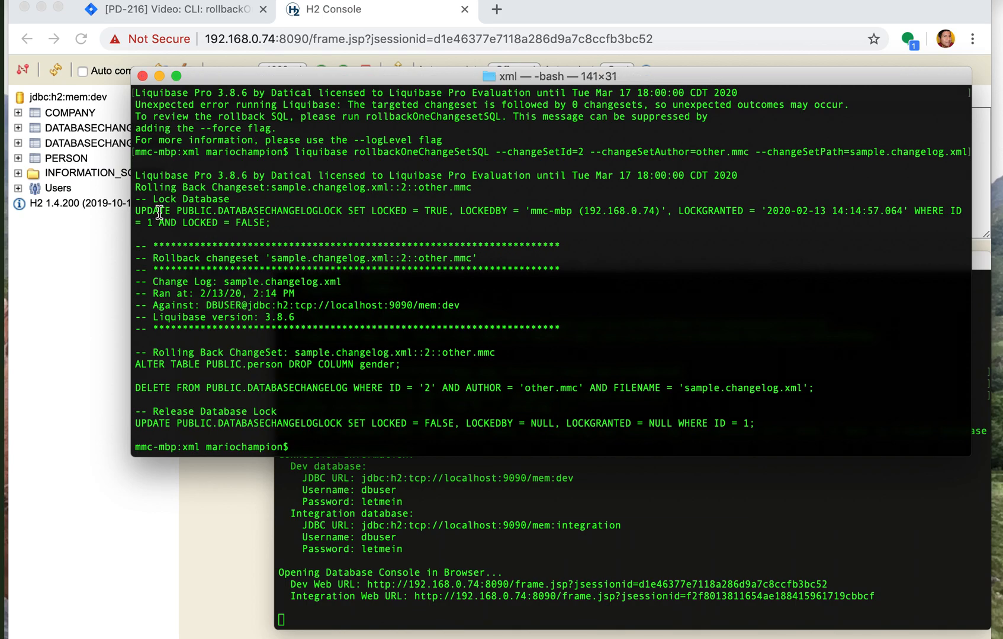
{"action": "mouse_move", "coordinate": [268, 370]}
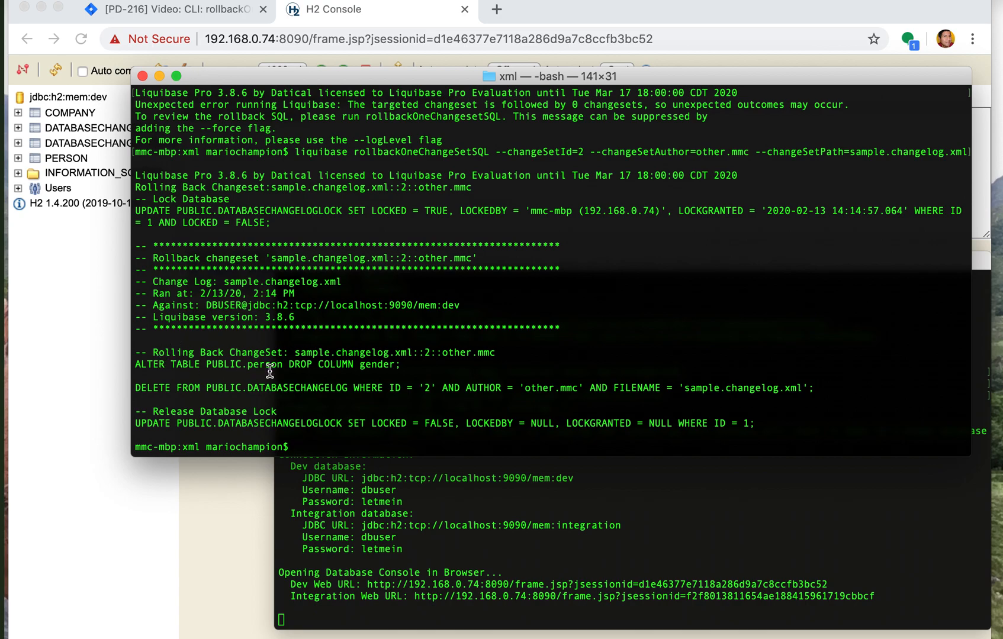
{"action": "mouse_move", "coordinate": [311, 397]}
{"action": "type", "text": "liquibase rollbackOneChangeSet --changeSetId=2 --changeSetAuthor=other.mmc --changeSetPath=sample.changelog.xml"}
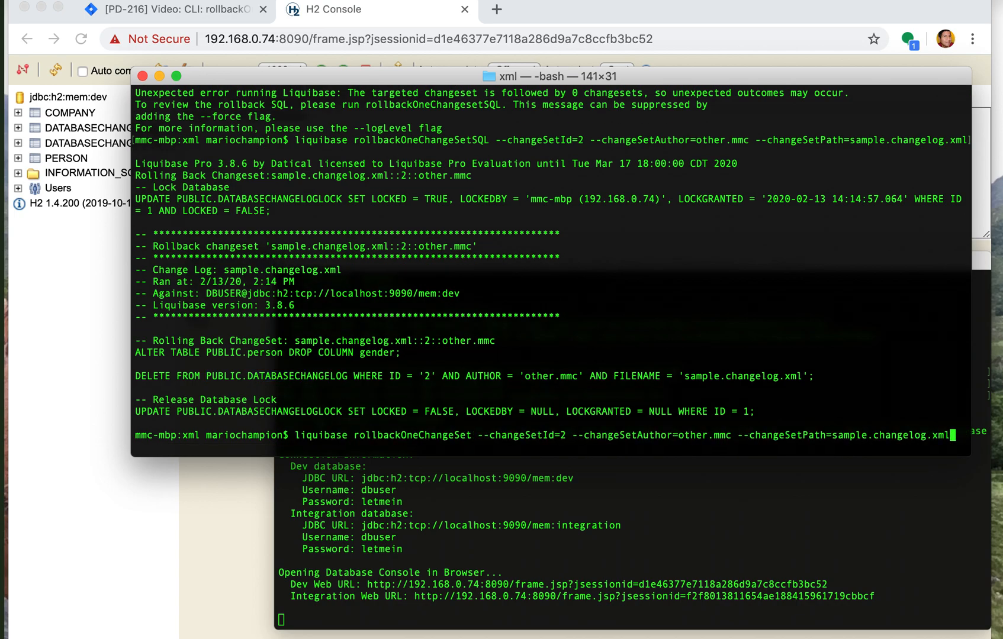
Append --force to the rollbackOneChangeSet command for changeset 2 and run it
{"action": "type", "text": "-"}
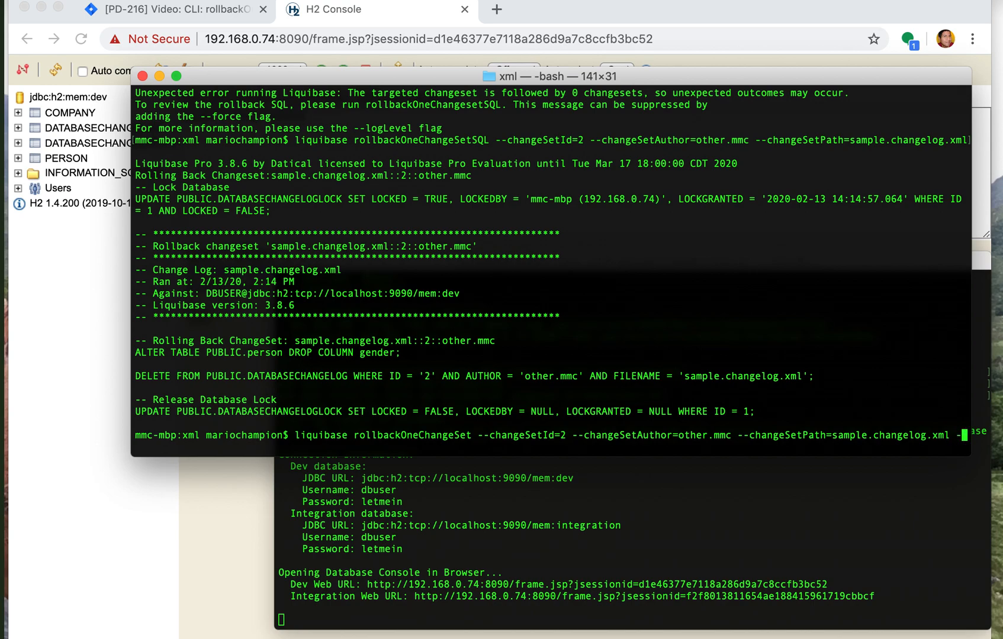
{"action": "type", "text": "force"}
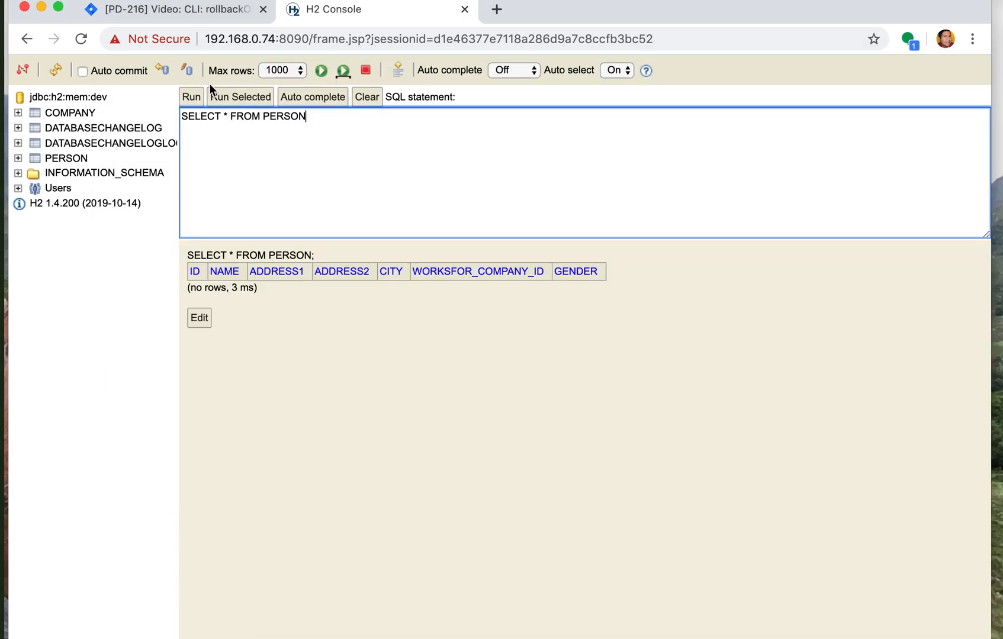
Rerun SELECT * FROM PERSON to confirm the GENDER column is gone
{"action": "left_click", "coordinate": [190, 97]}
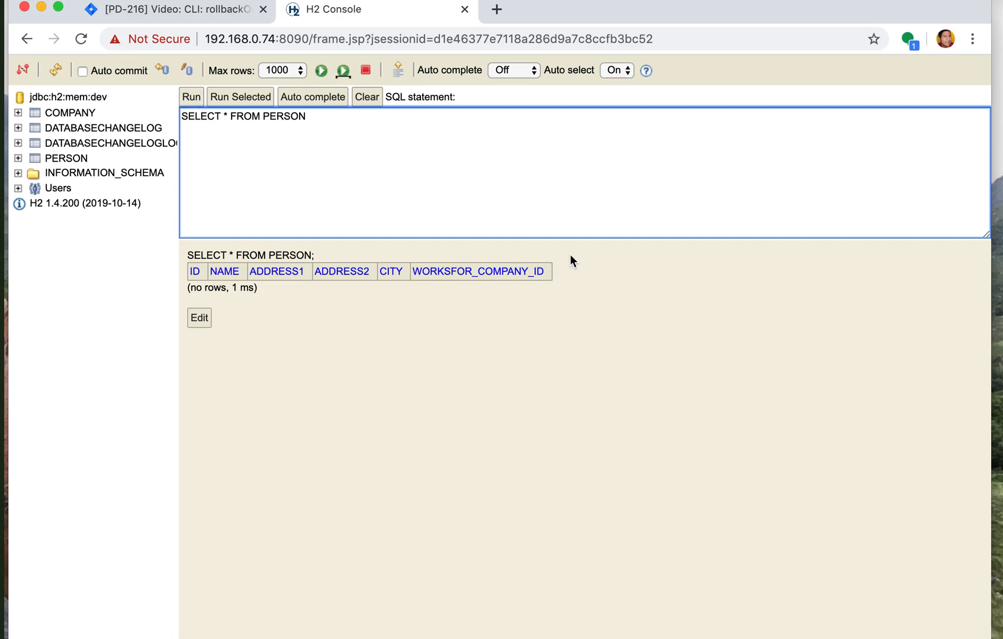
{"action": "mouse_move", "coordinate": [484, 285]}
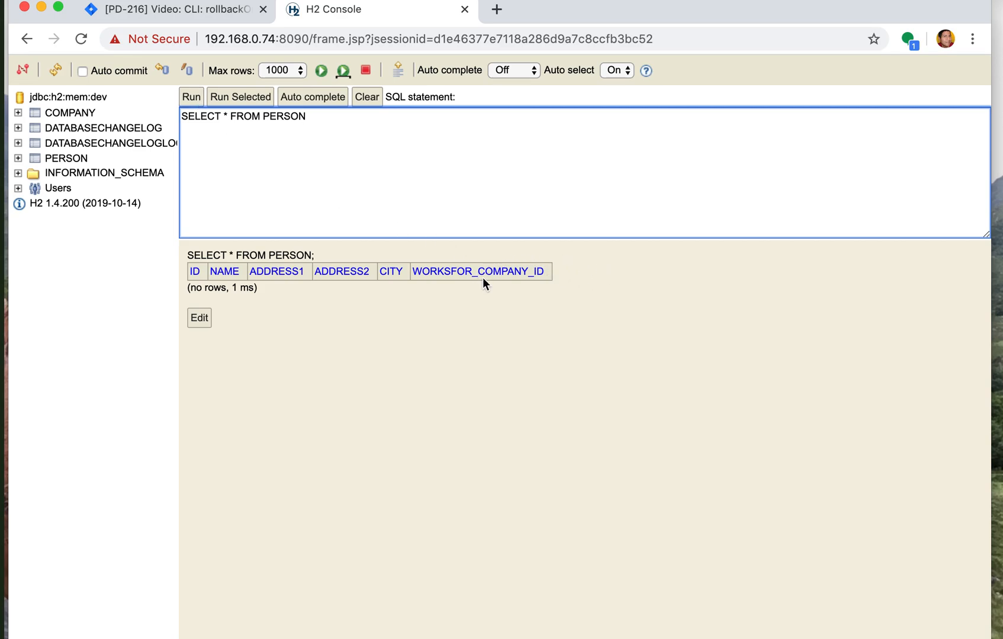